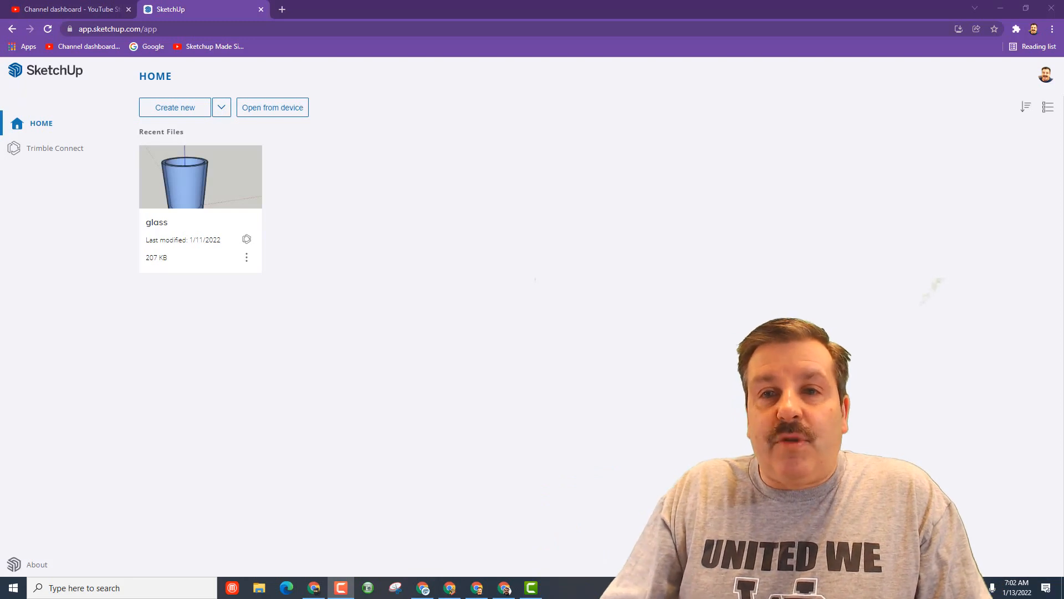
Step: Create a new model from the Decimal - Millimeters template on the Home page
left_click(221, 108)
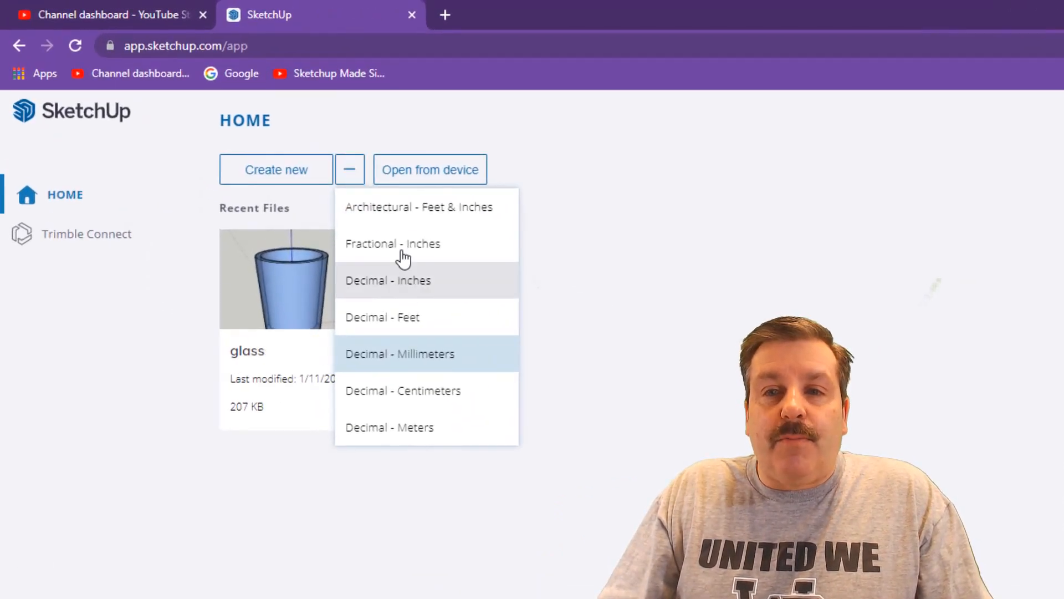
mouse_move(404, 359)
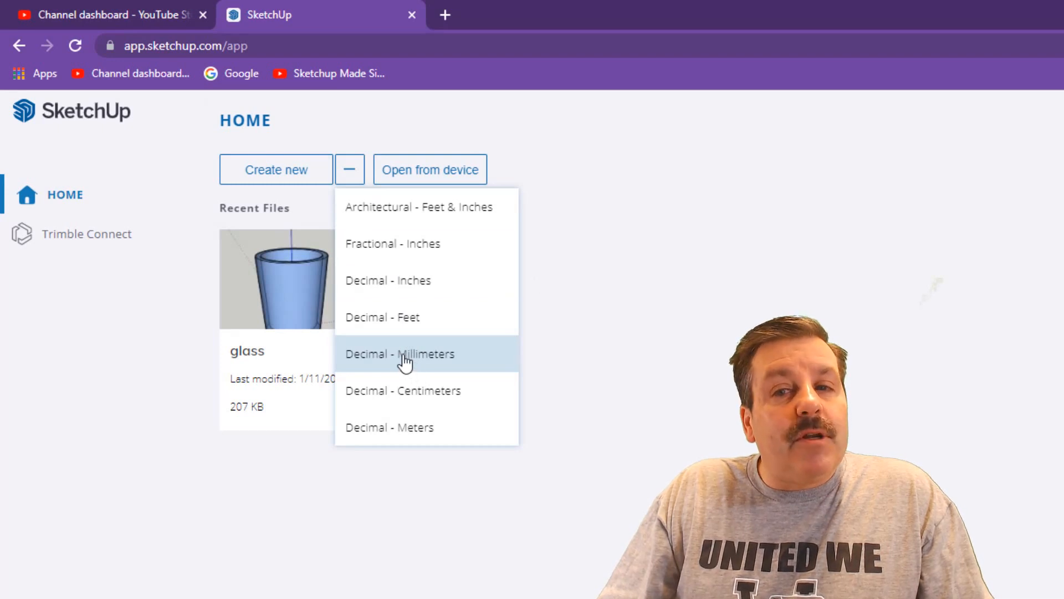
mouse_move(393, 322)
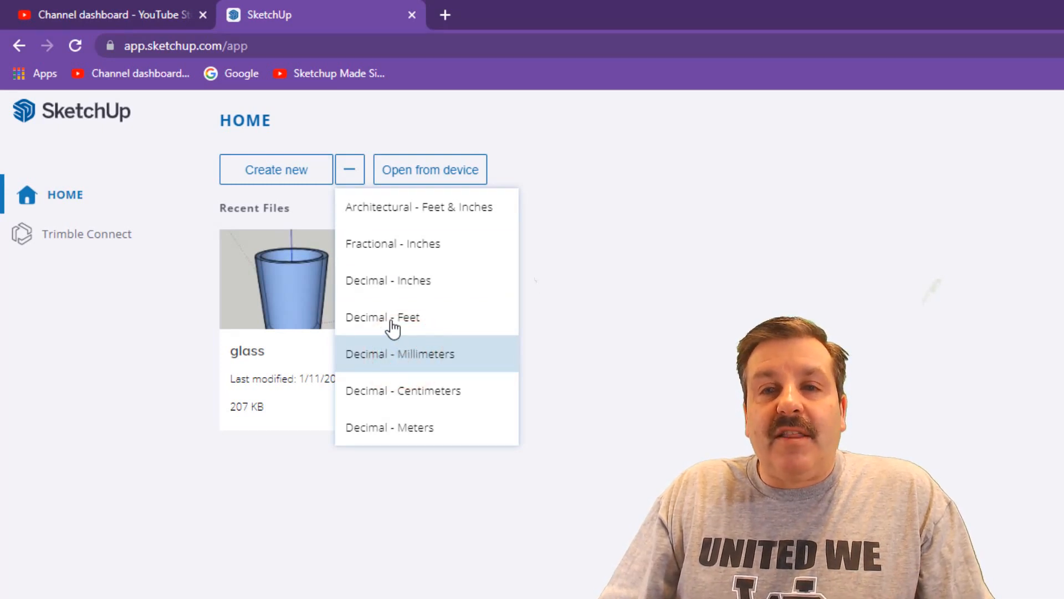
left_click(400, 353)
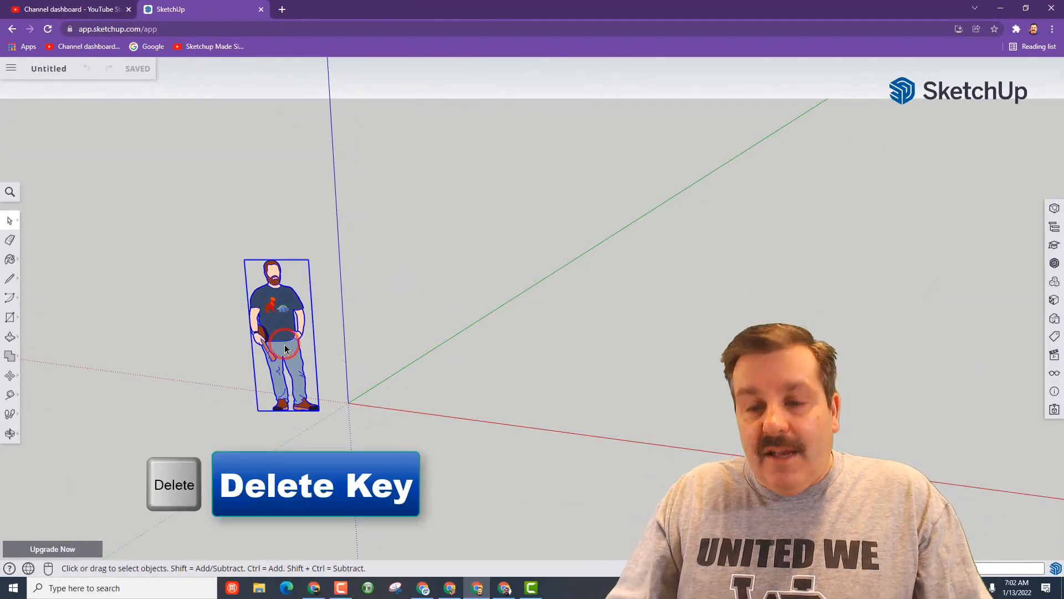
Step: Delete the default human scale figure, leaving only the axes
key("Delete")
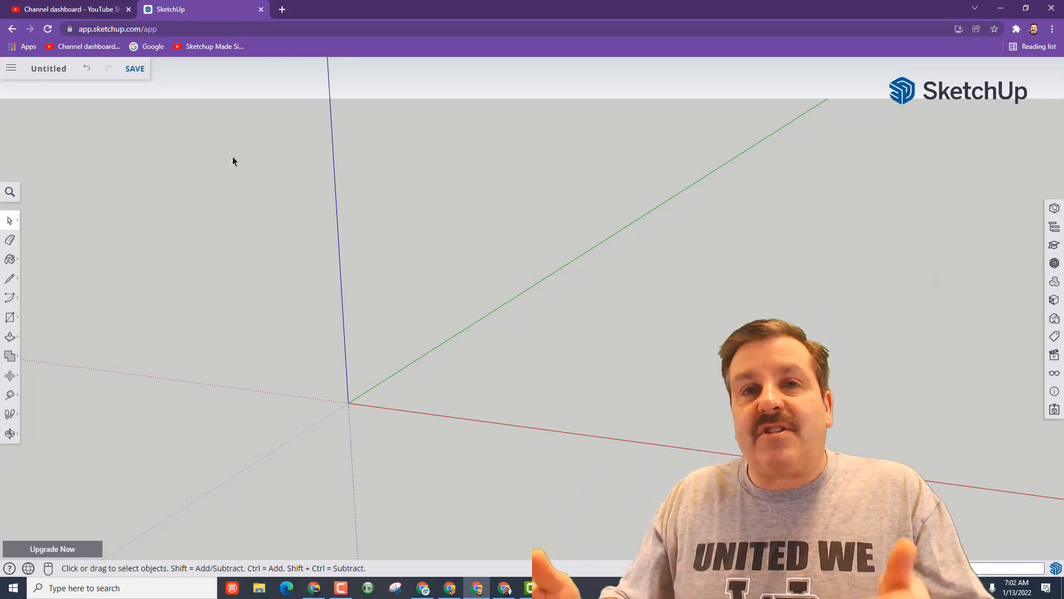
Step: Save the empty model under the name 'table'
left_click(134, 68)
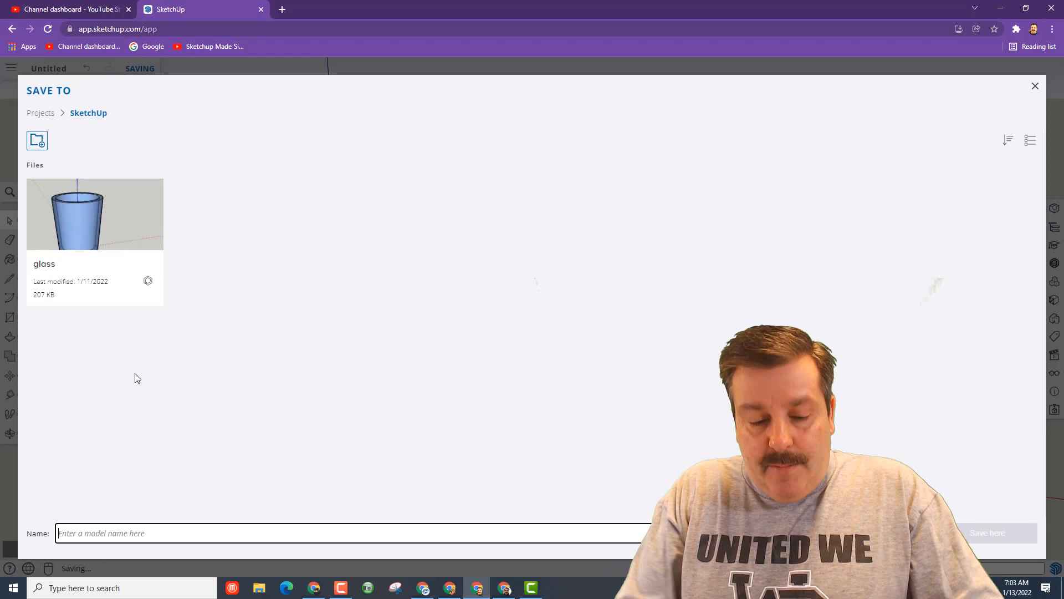
type("table")
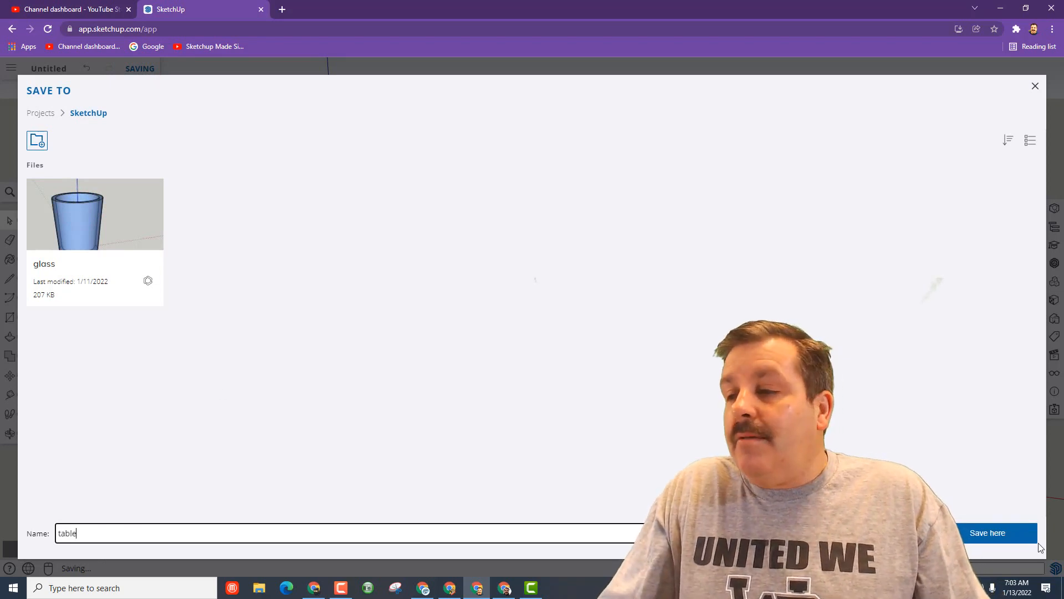
left_click(987, 532)
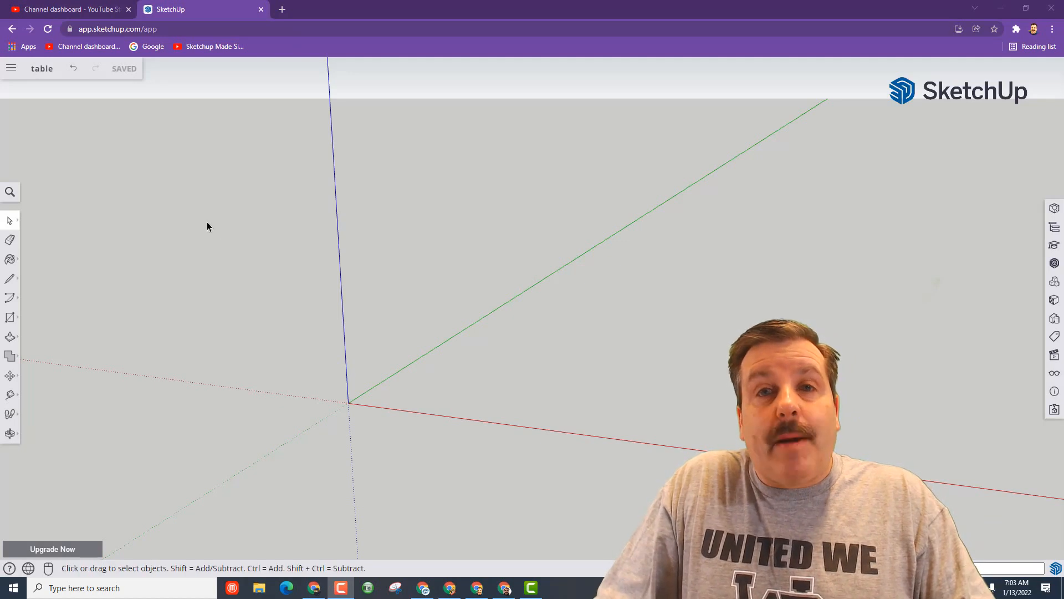
mouse_move(145, 179)
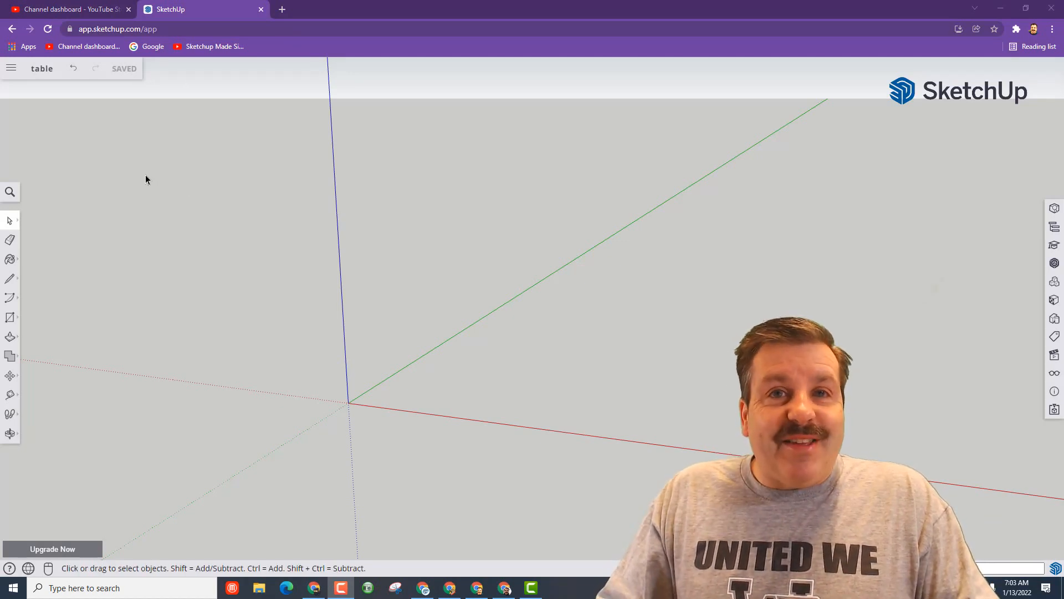
Step: Draw a 10,10 mm rectangle with its first corner at the origin
key("r")
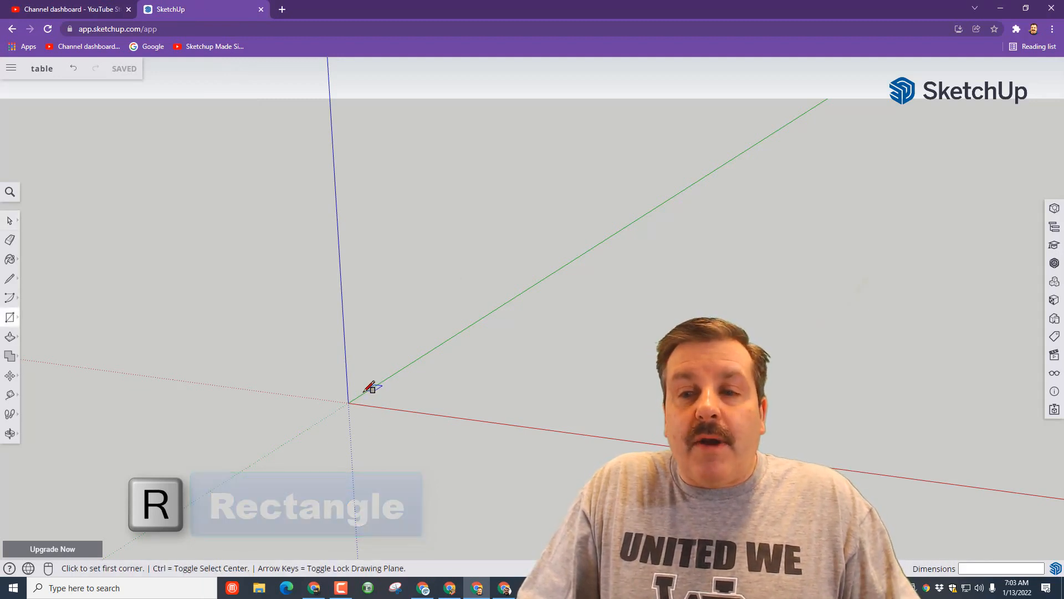
left_click(348, 400)
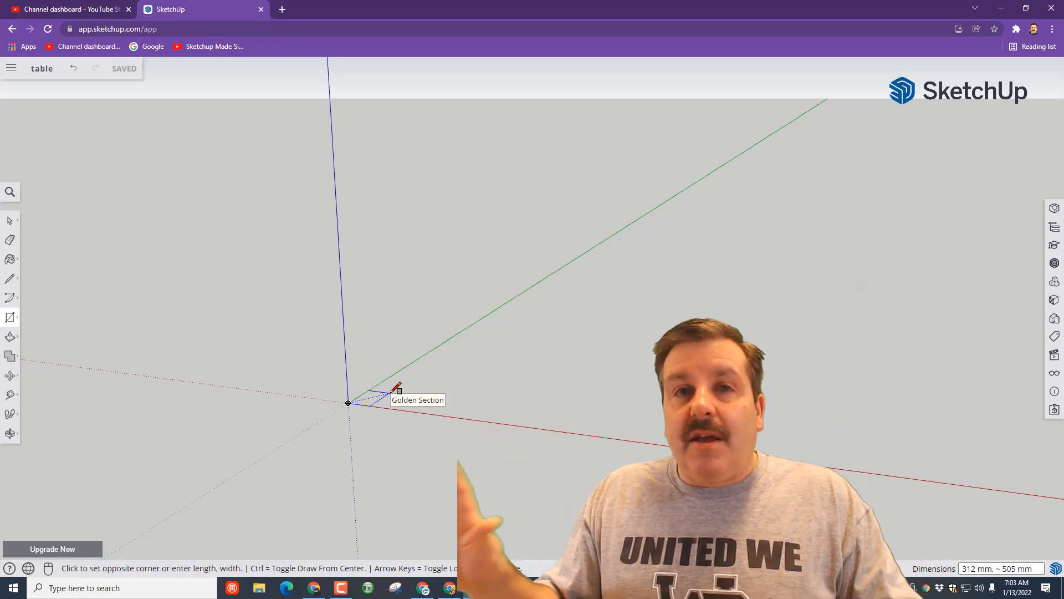
type("10,10")
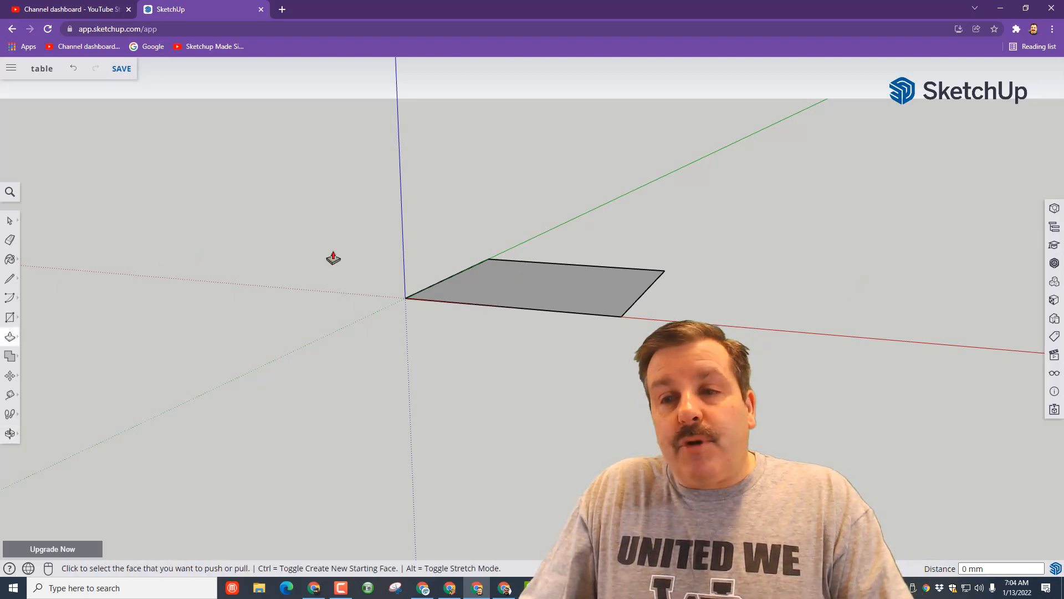
mouse_move(556, 316)
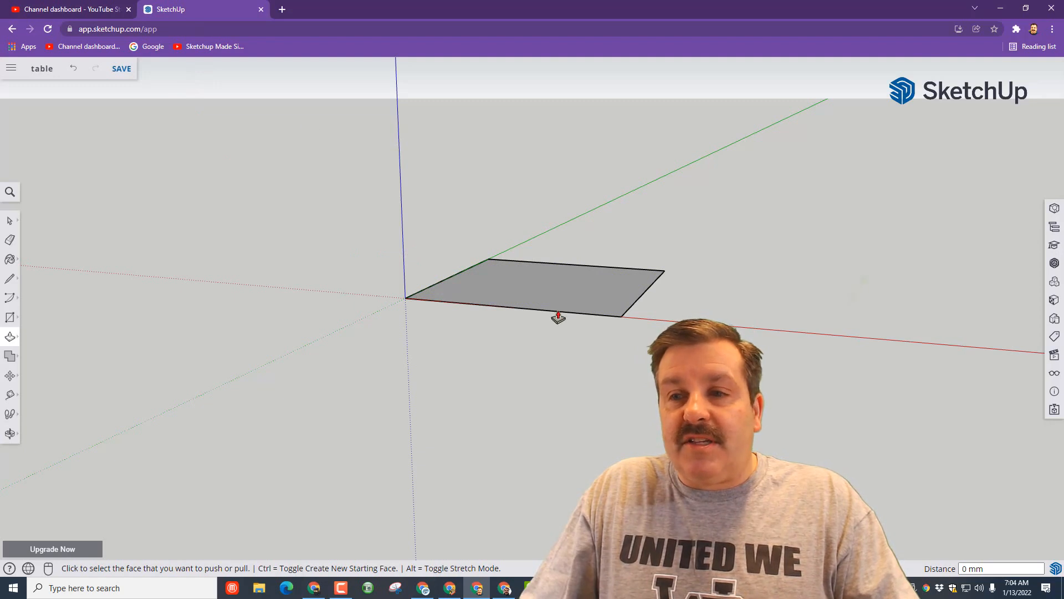
Step: Push/pull the square up 40 mm into a tall post, then return to selecting
left_click_drag(556, 317, 509, 156)
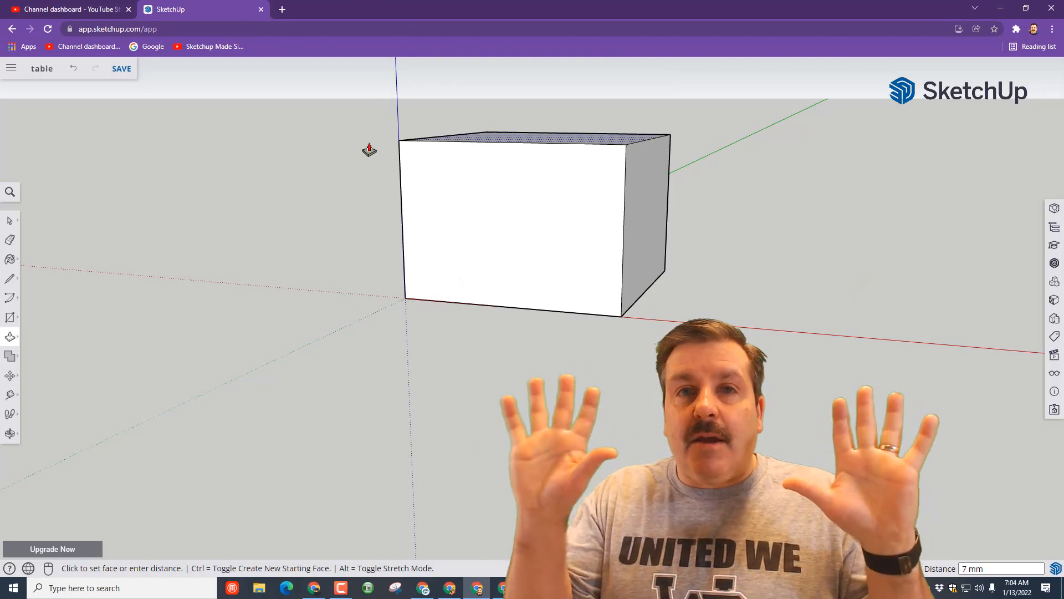
type("40")
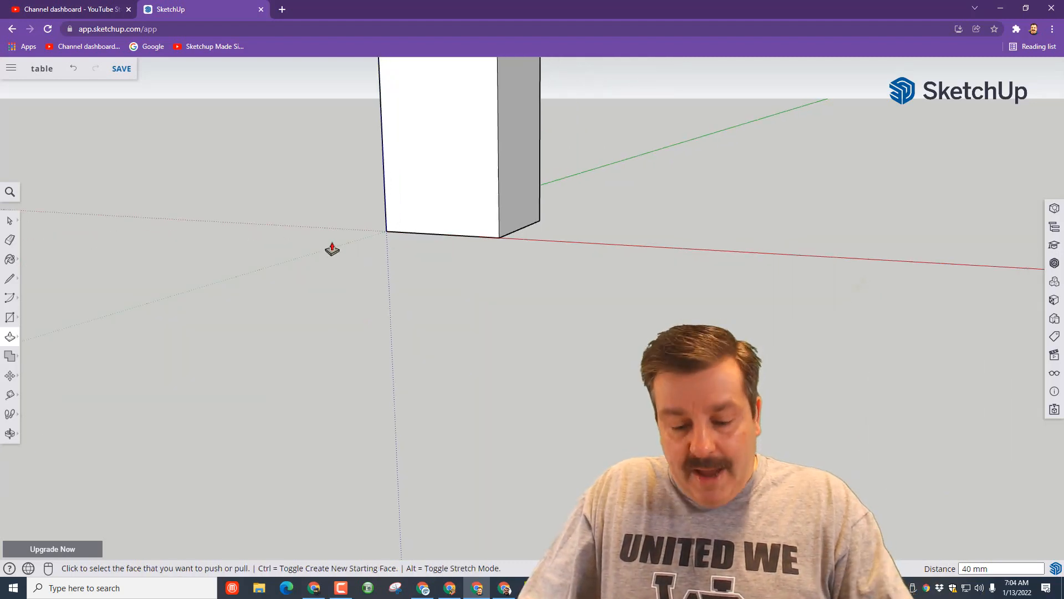
left_click(10, 433)
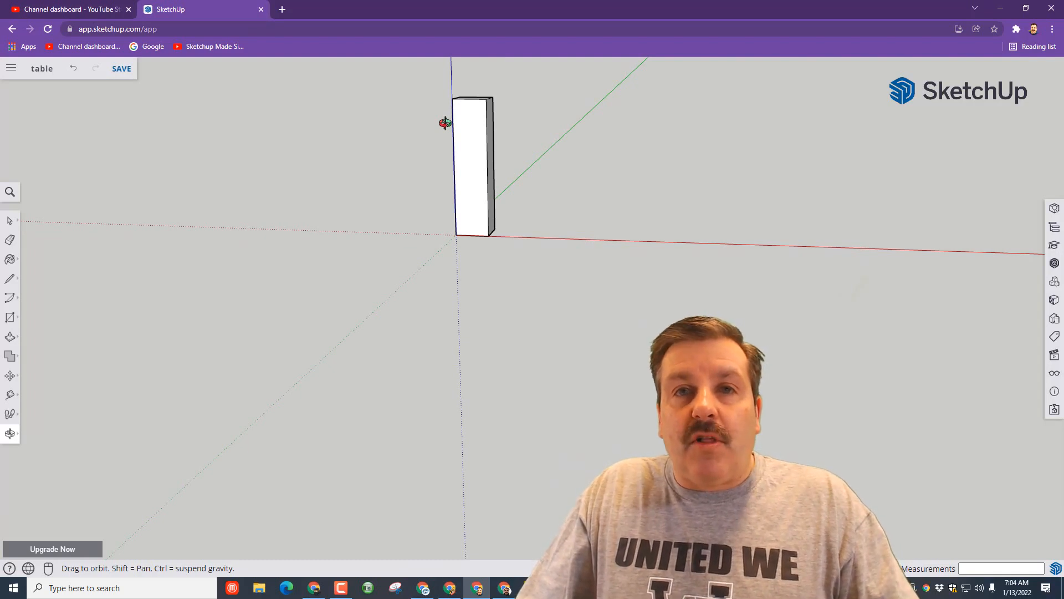
key("space")
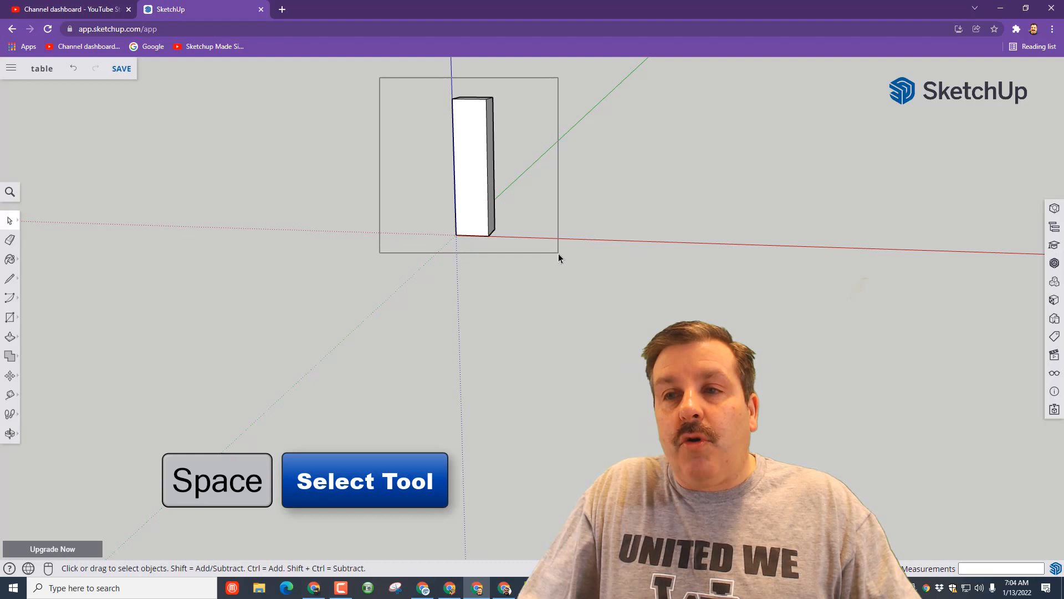
Step: Make the selected post a component named 'leg'
left_click(473, 166)
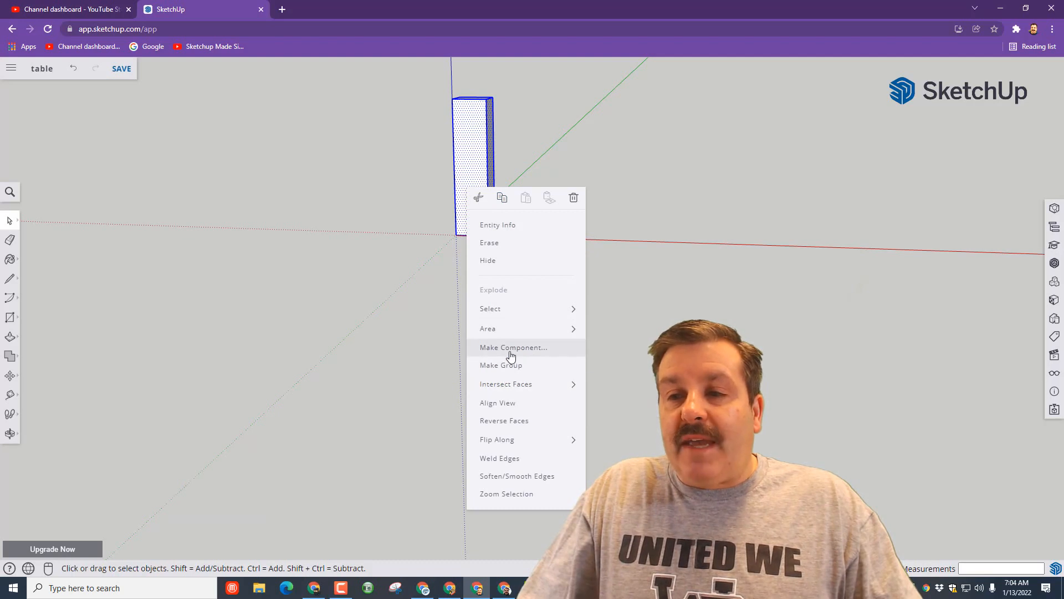
left_click(514, 347)
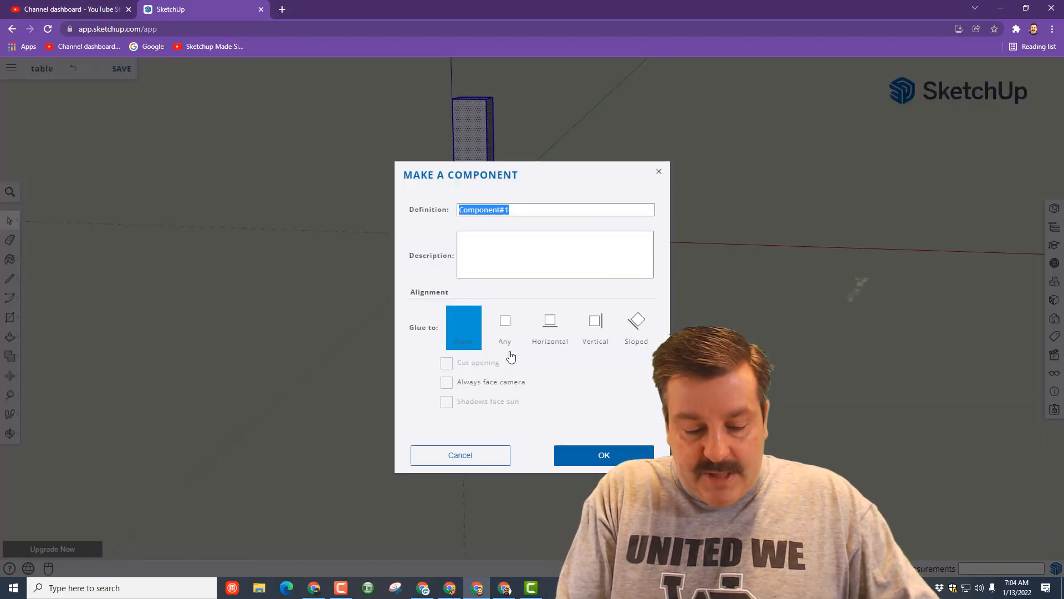
type("leg")
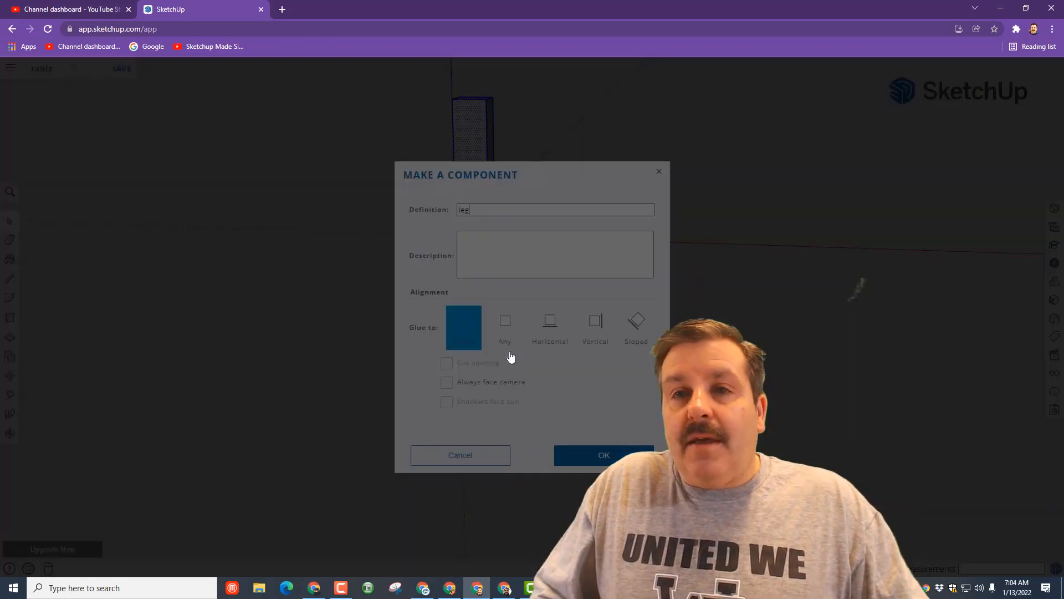
left_click(603, 454)
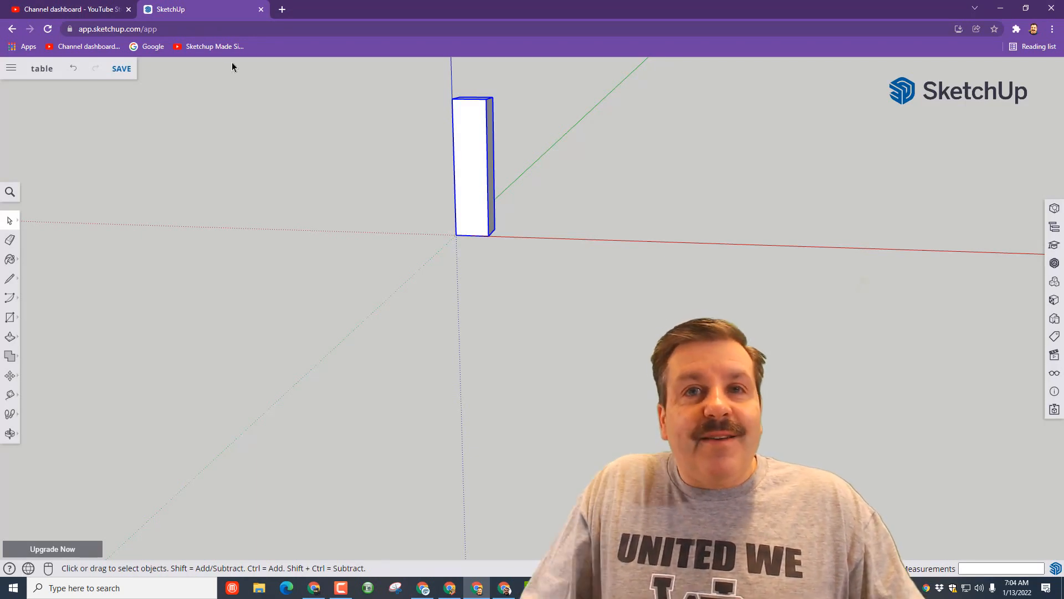
mouse_move(379, 288)
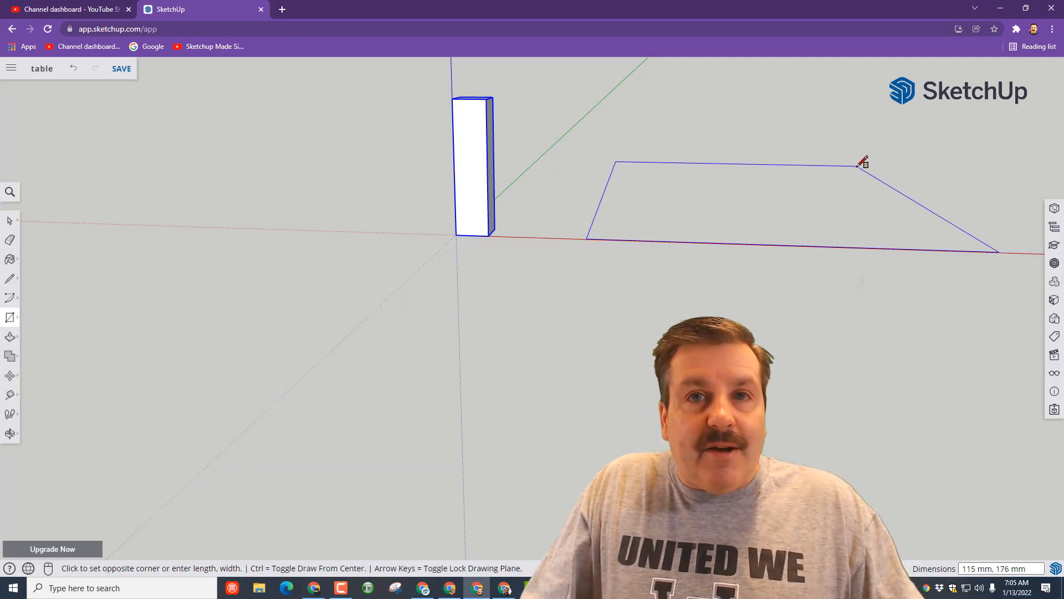
Step: Draw a large tabletop rectangle beside the leg by setting its far corner
left_click(862, 163)
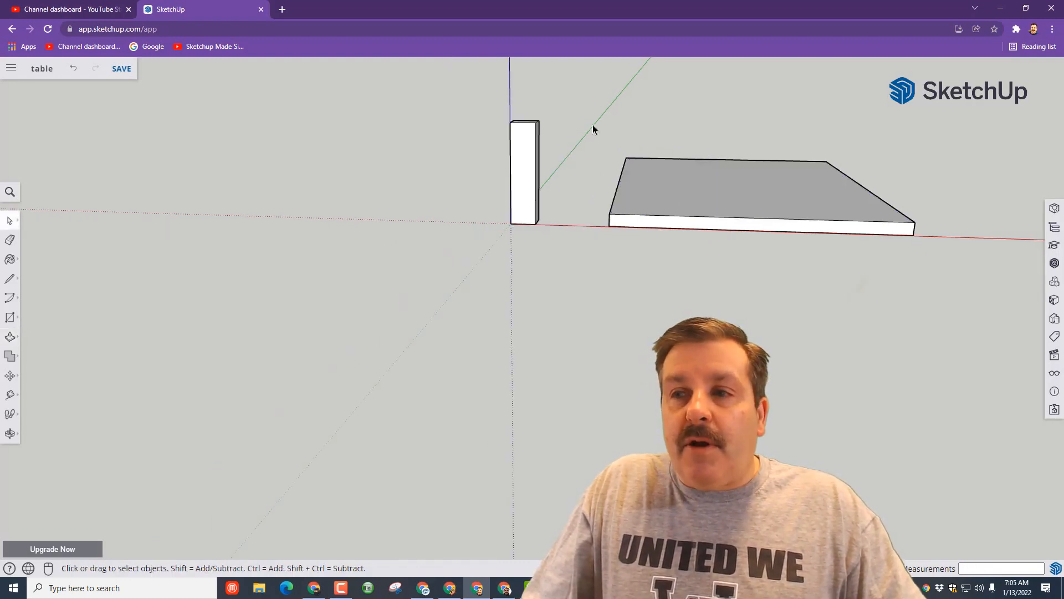
Step: Select the whole tabletop slab and make it a group
left_click_drag(594, 125, 928, 274)
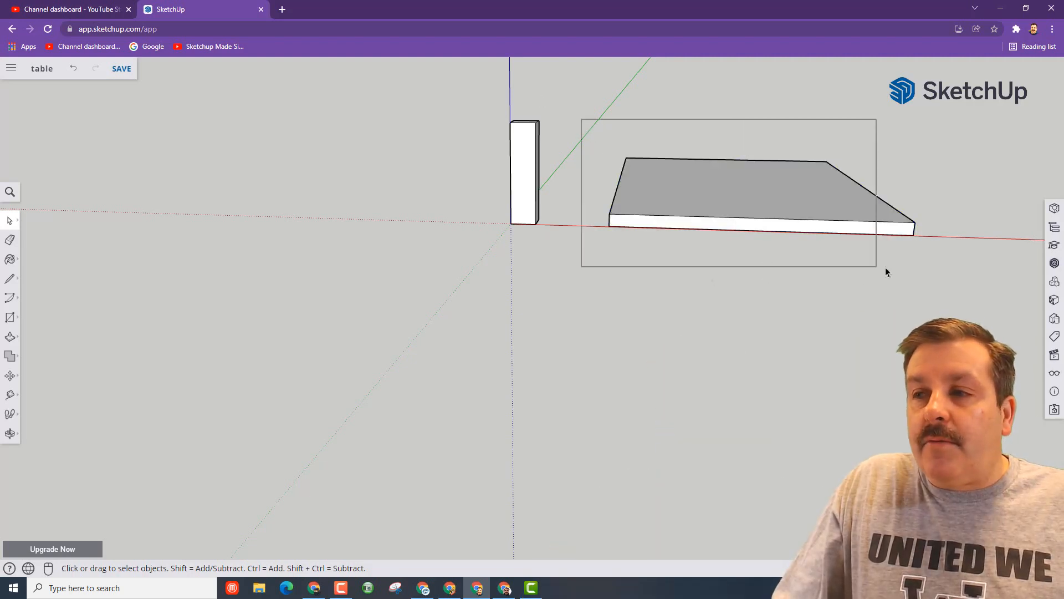
right_click(713, 198)
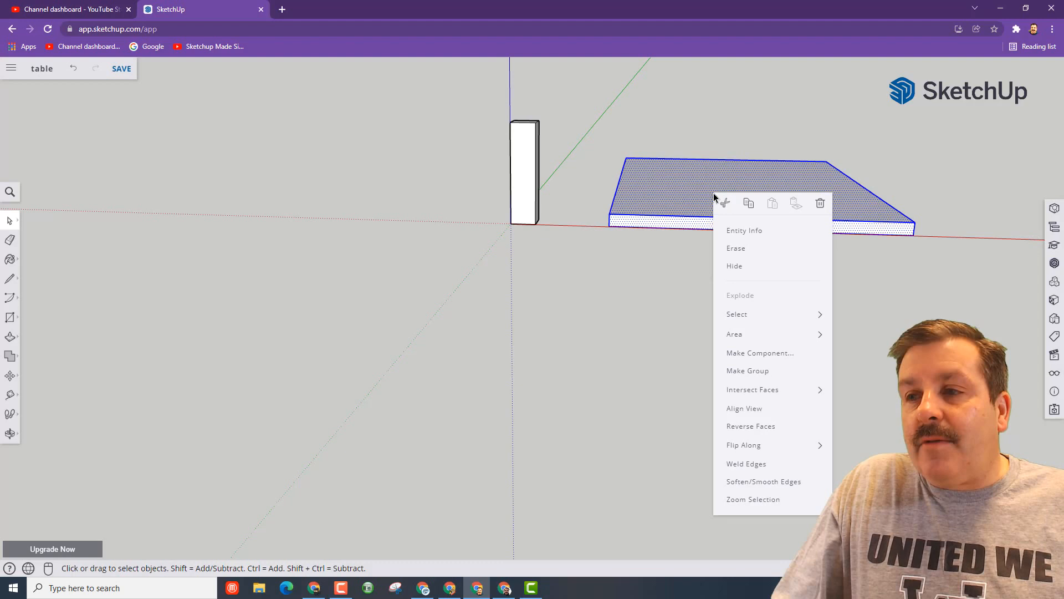
mouse_move(747, 371)
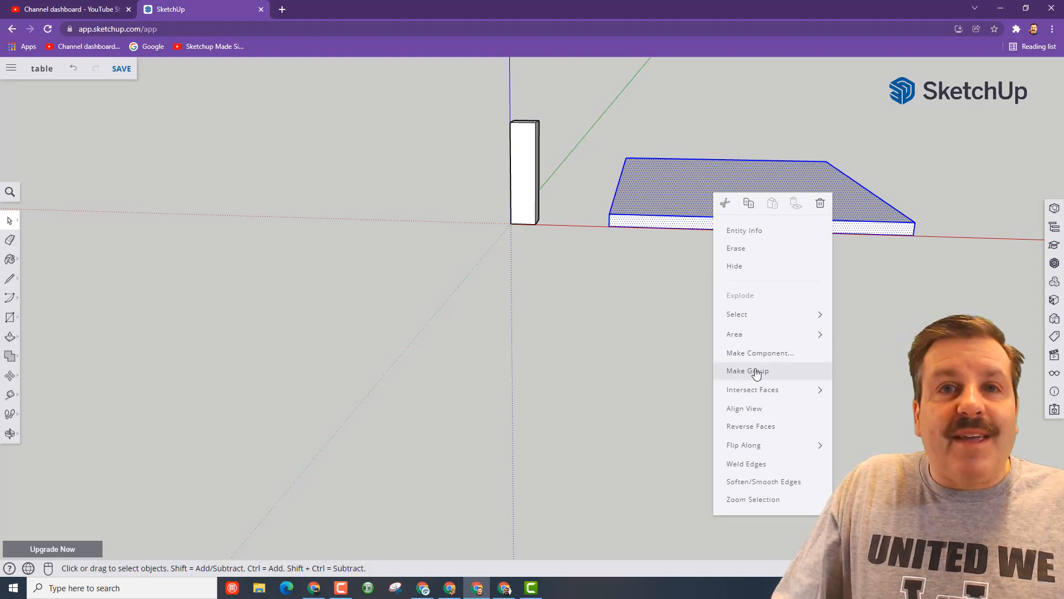
left_click(746, 370)
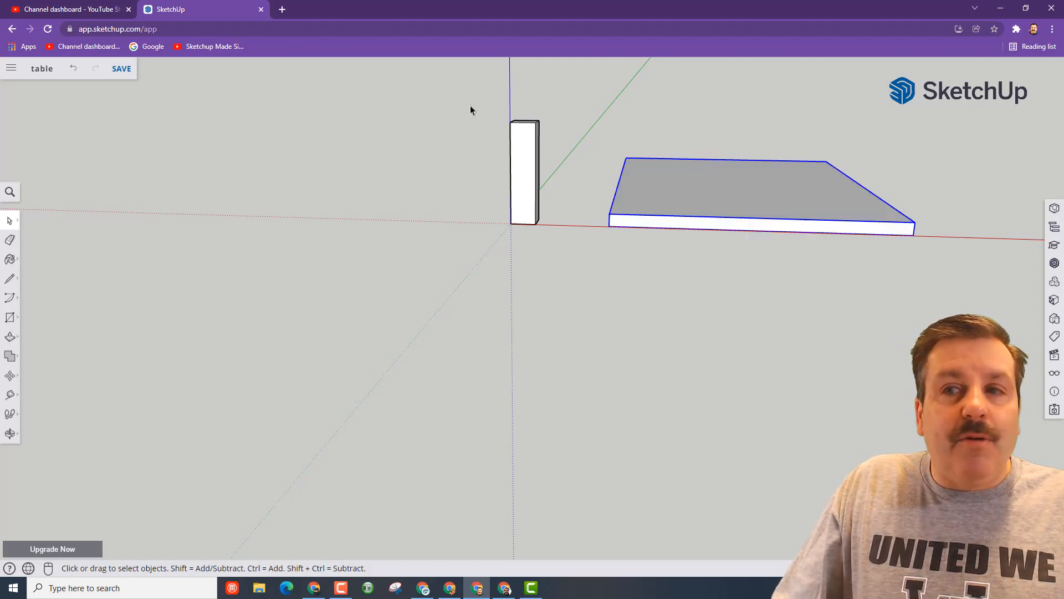
mouse_move(681, 217)
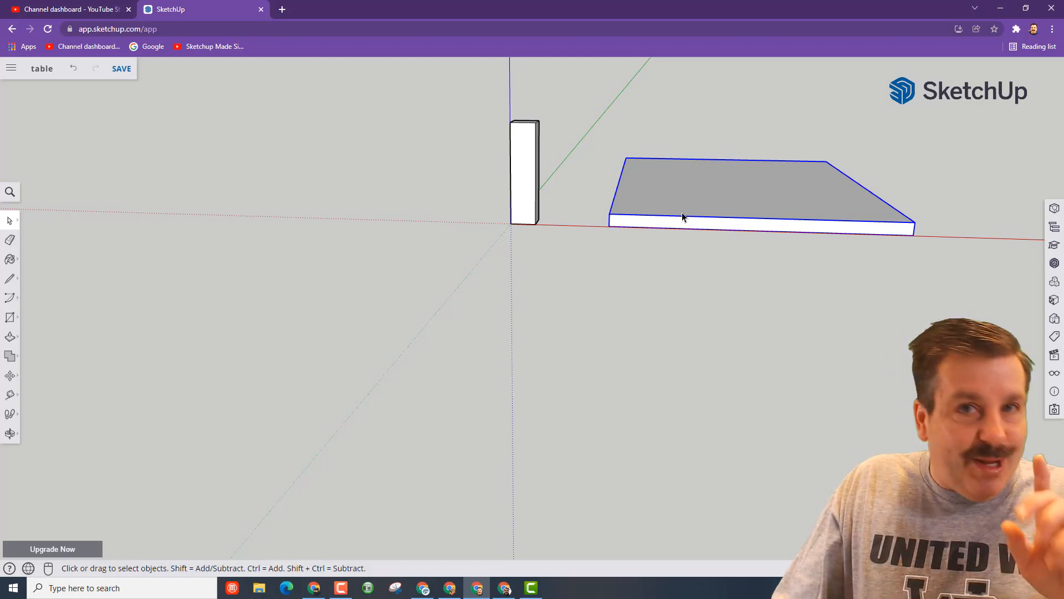
mouse_move(652, 237)
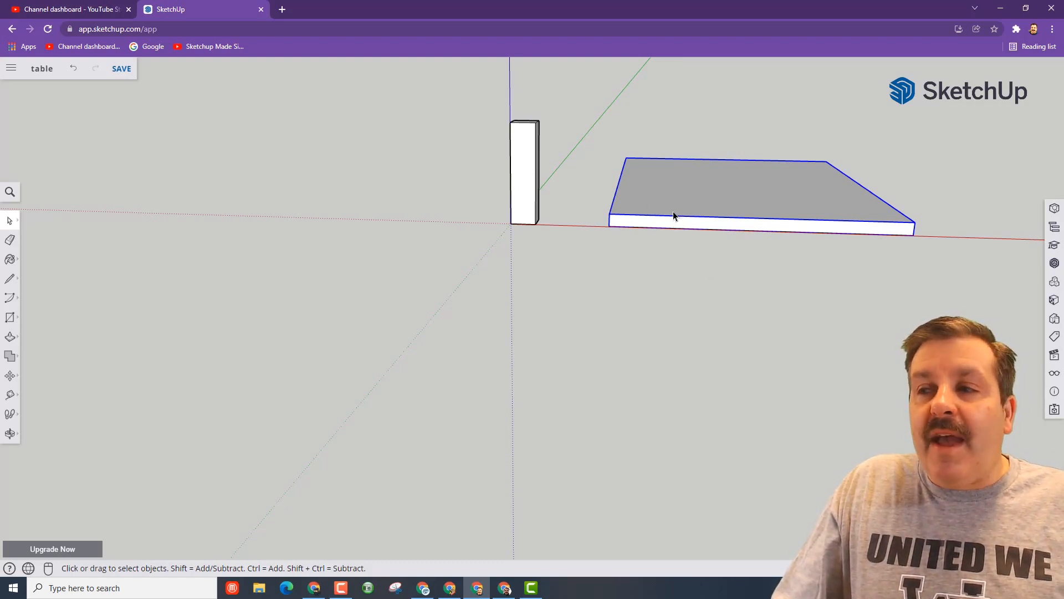
Step: Move the tabletop so its corner snaps onto the top of the leg
key("m")
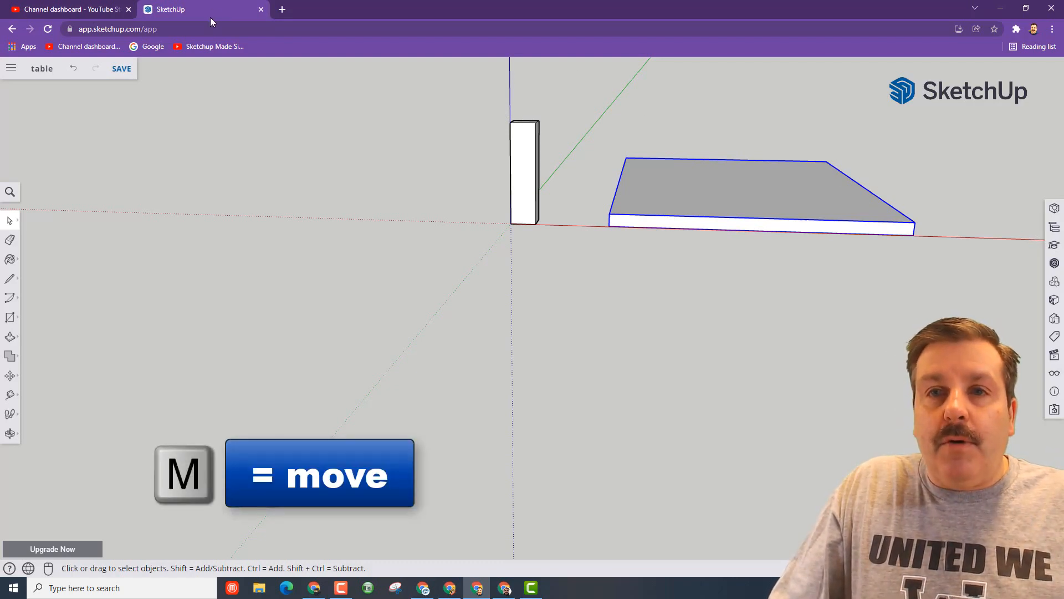
mouse_move(672, 204)
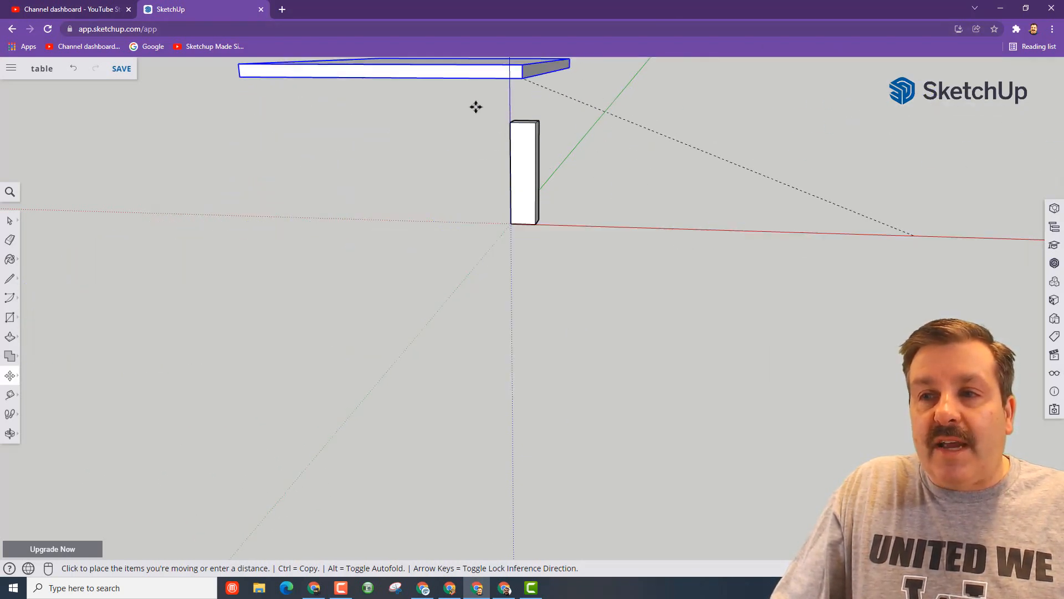
mouse_move(534, 121)
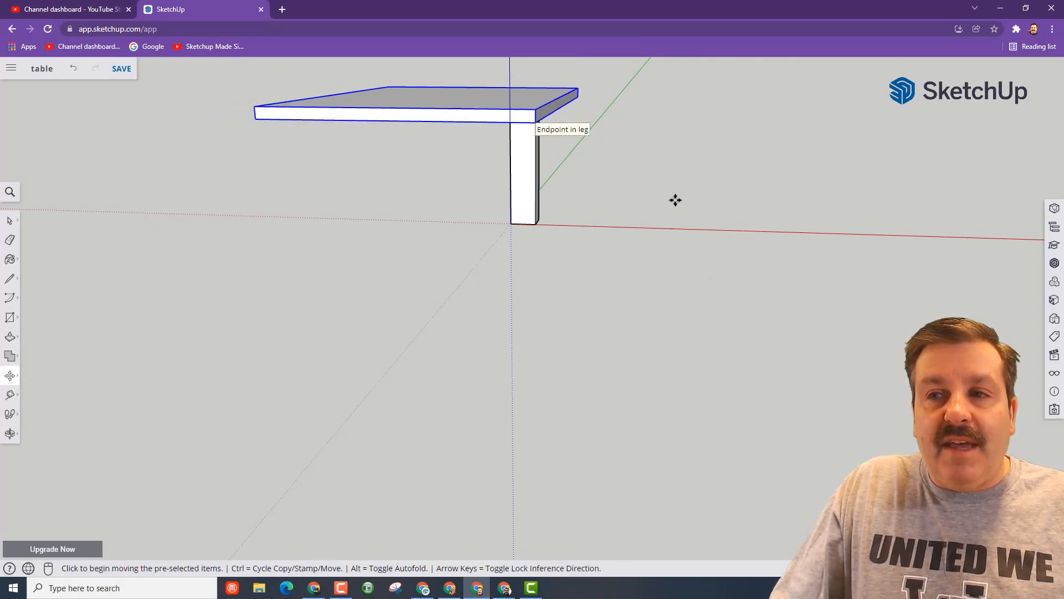
right_click(580, 143)
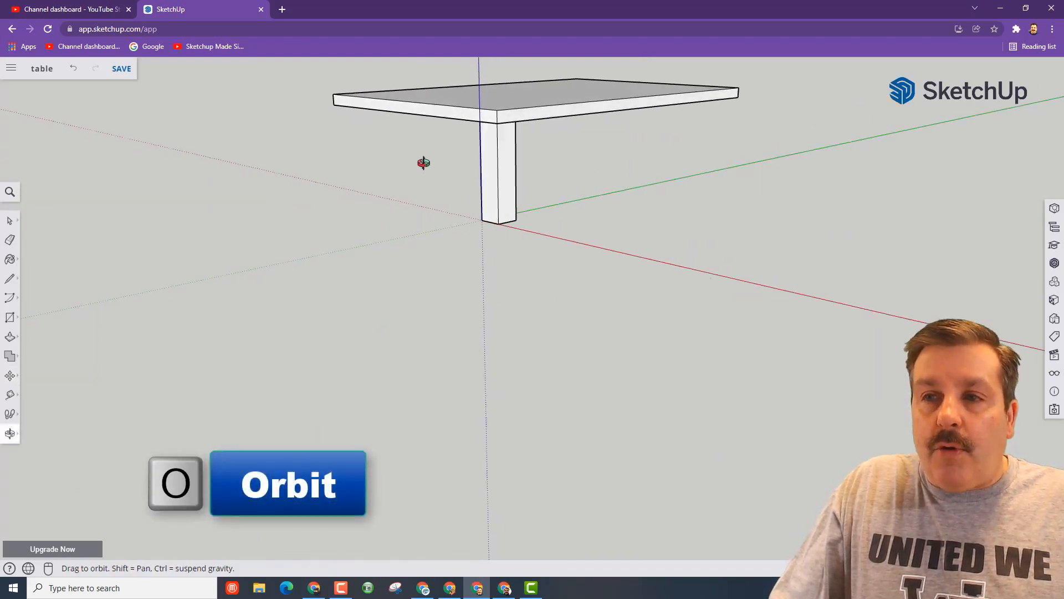
Step: Copy the leg component under the other tabletop corners using Move with Ctrl
left_click_drag(423, 163, 663, 179)
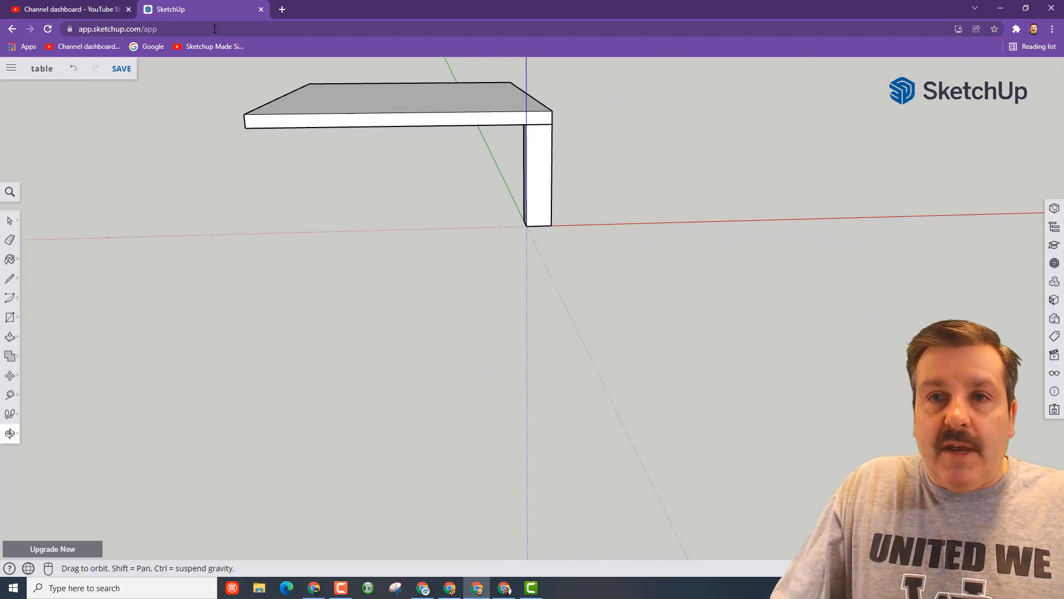
key("m")
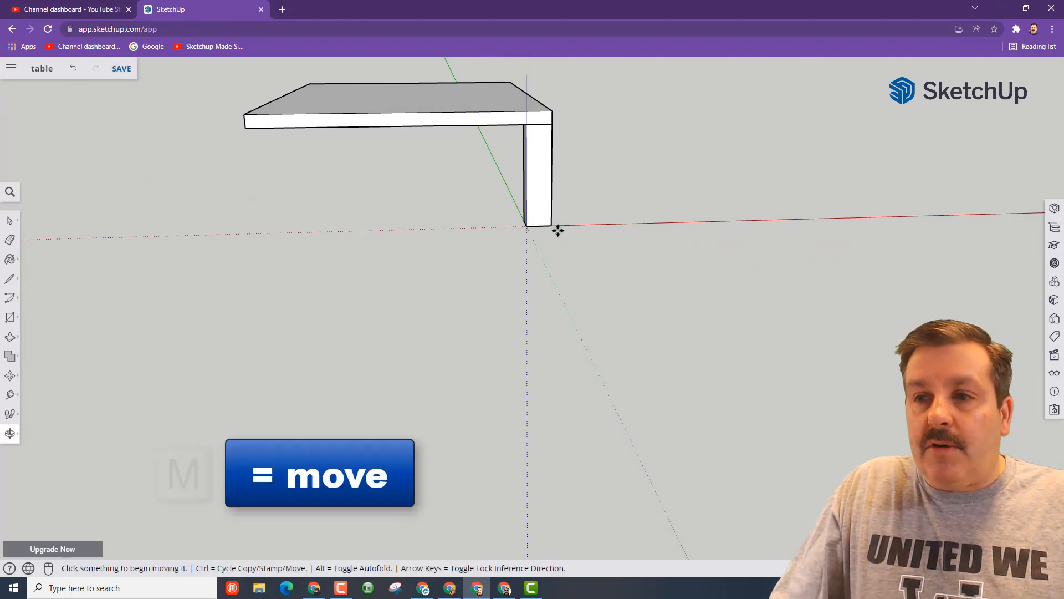
key("m")
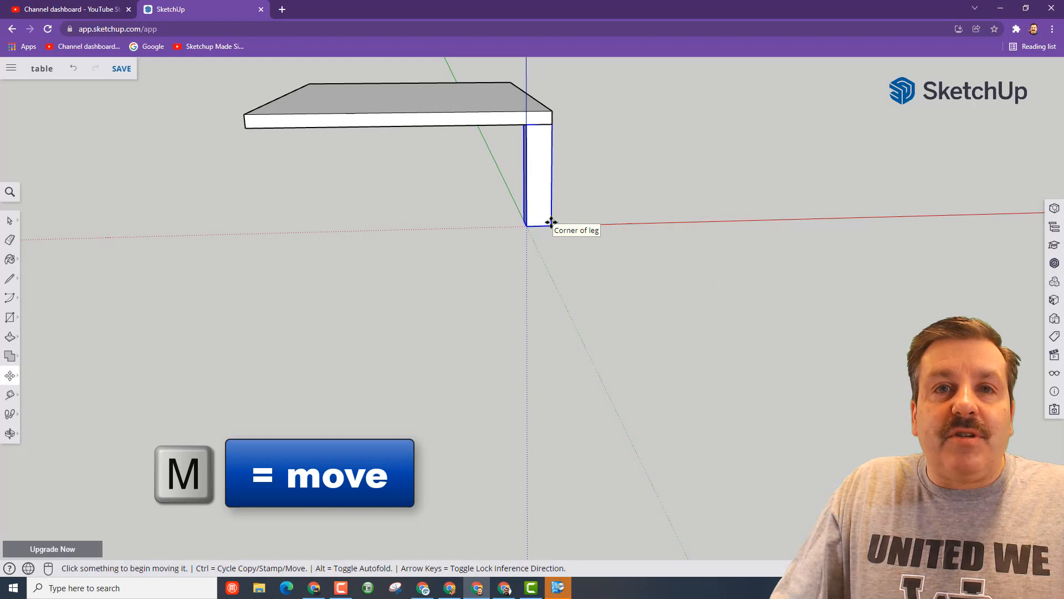
left_click_drag(552, 221, 328, 196)
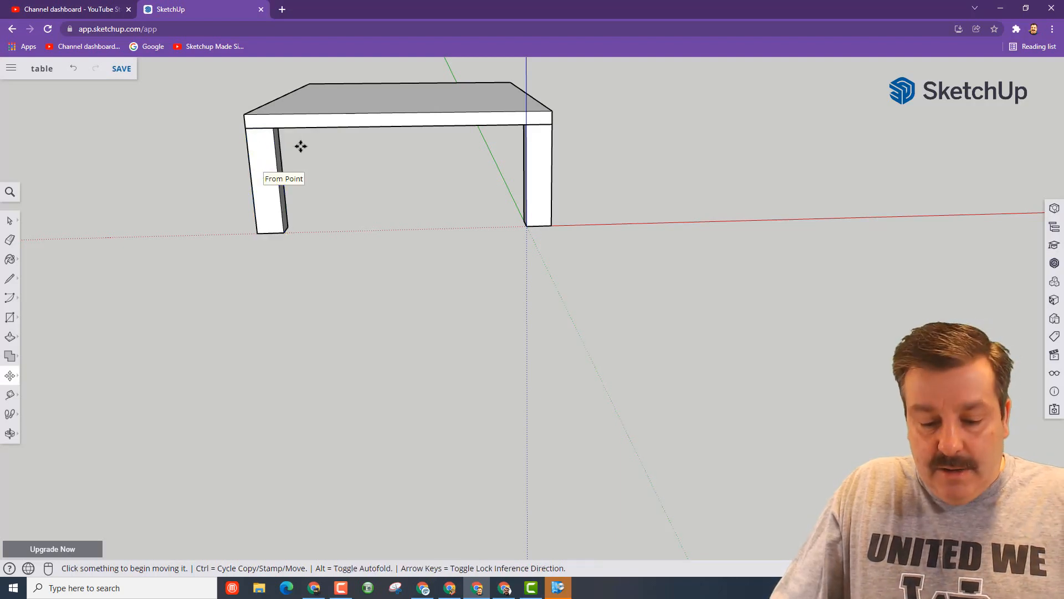
left_click(409, 101)
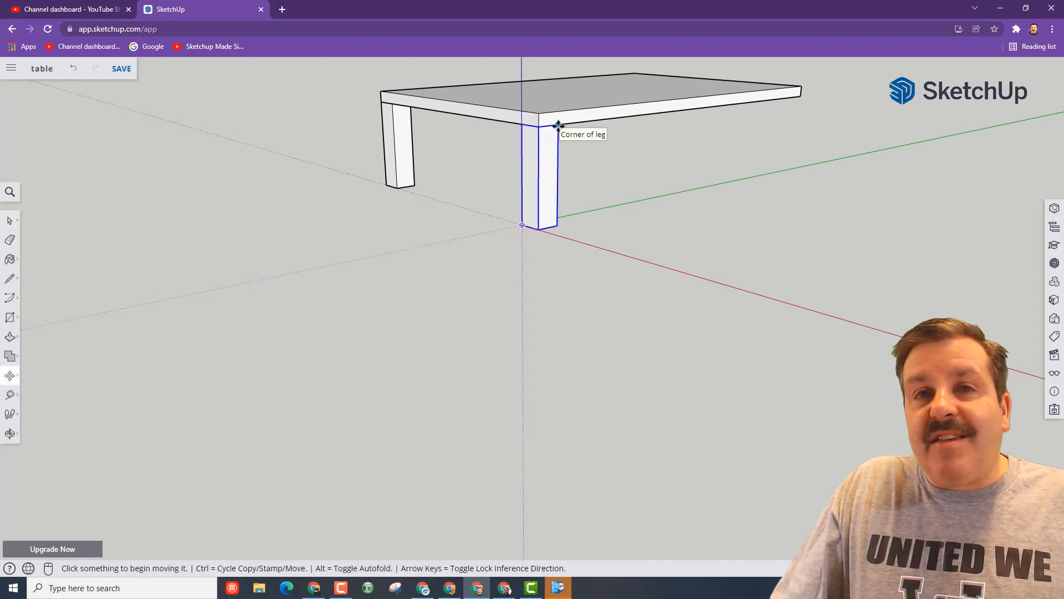
left_click(558, 125)
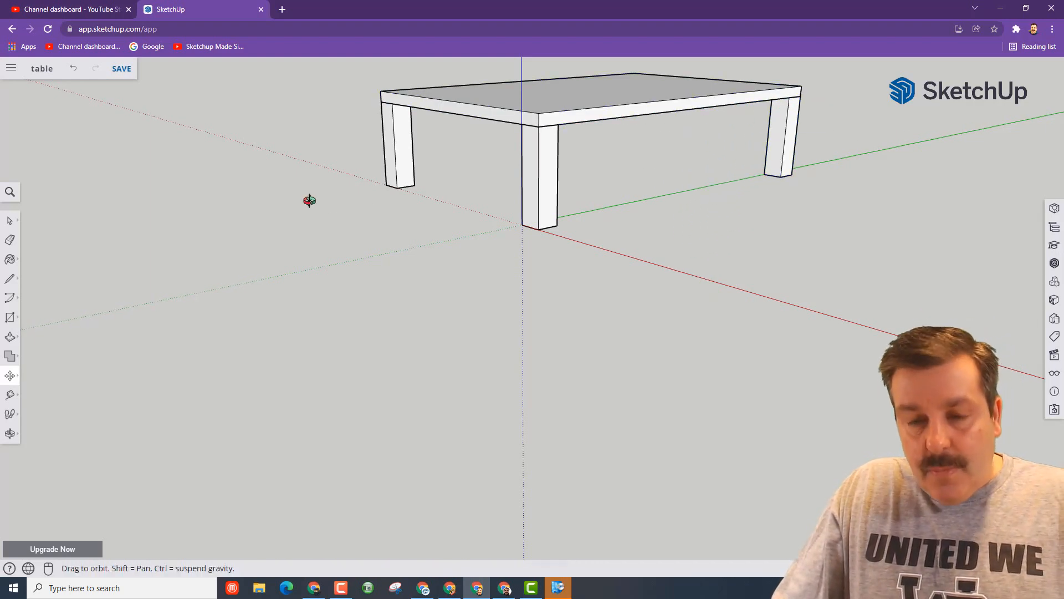
Step: Orbit the table to view the remaining open corner from the other side
left_click_drag(309, 200, 905, 219)
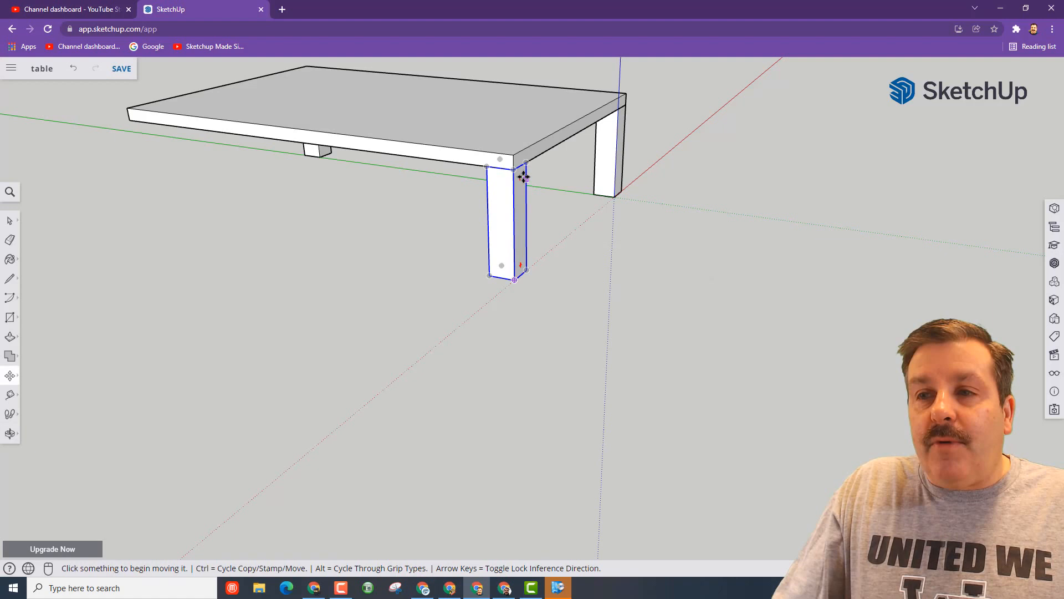
mouse_move(488, 166)
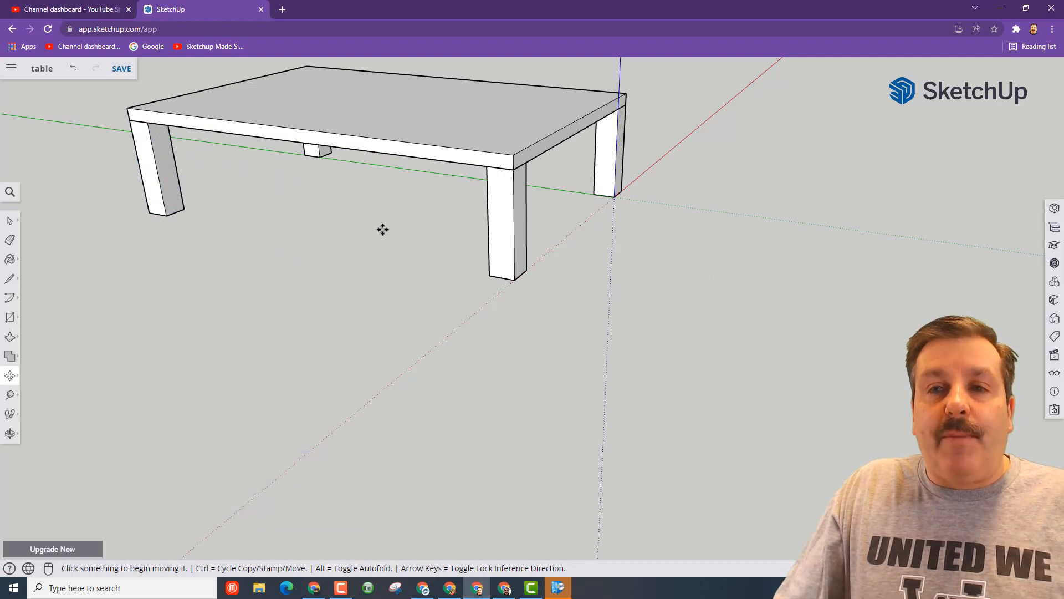
mouse_move(165, 73)
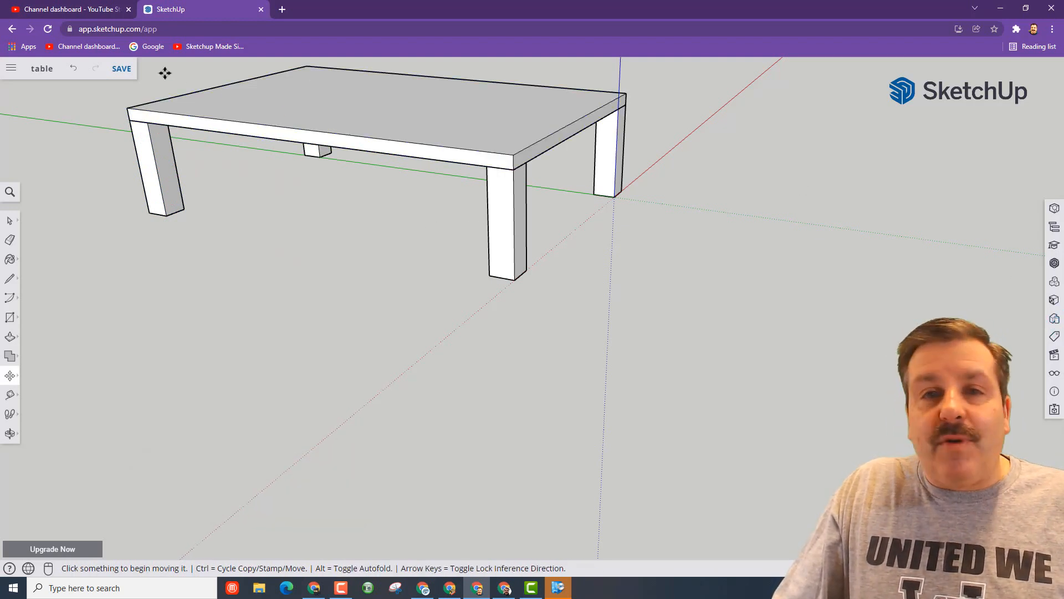
Step: Save the four-legged table and browse the Glass and Mirrors category in the material library
left_click(121, 68)
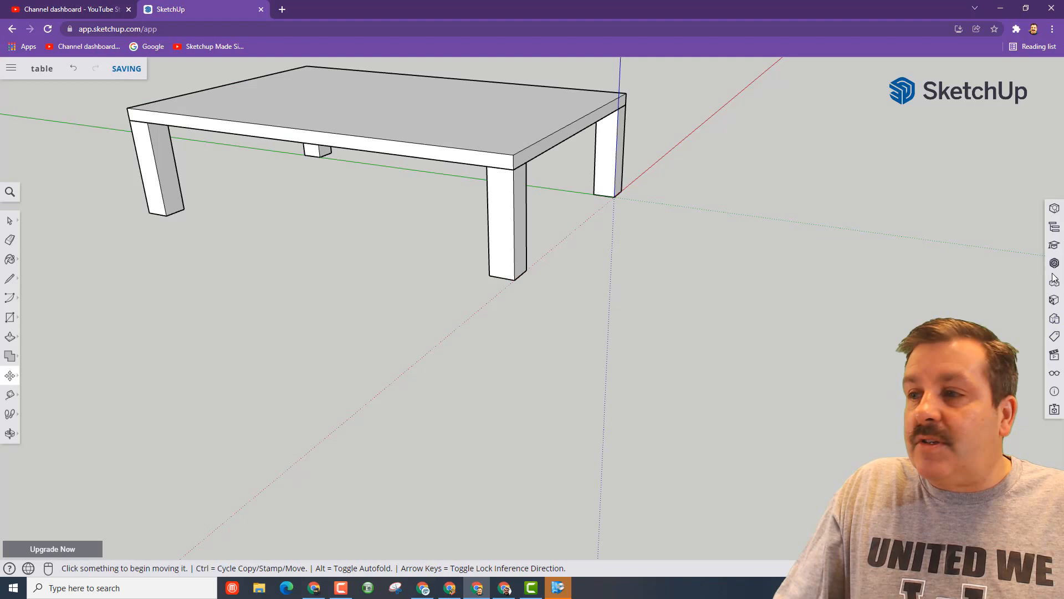
left_click(1054, 300)
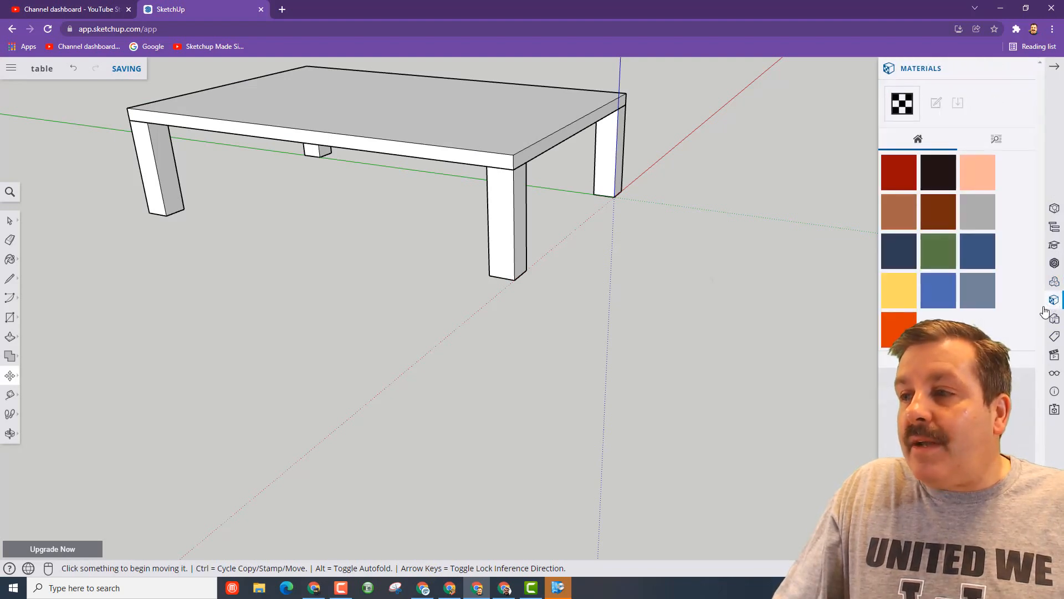
left_click(996, 140)
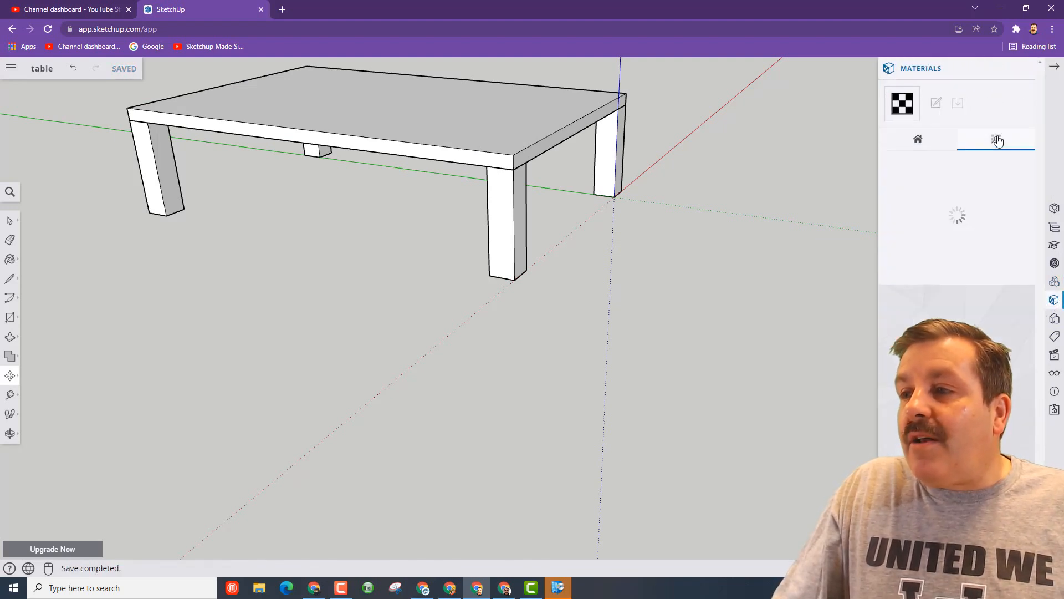
left_click(996, 139)
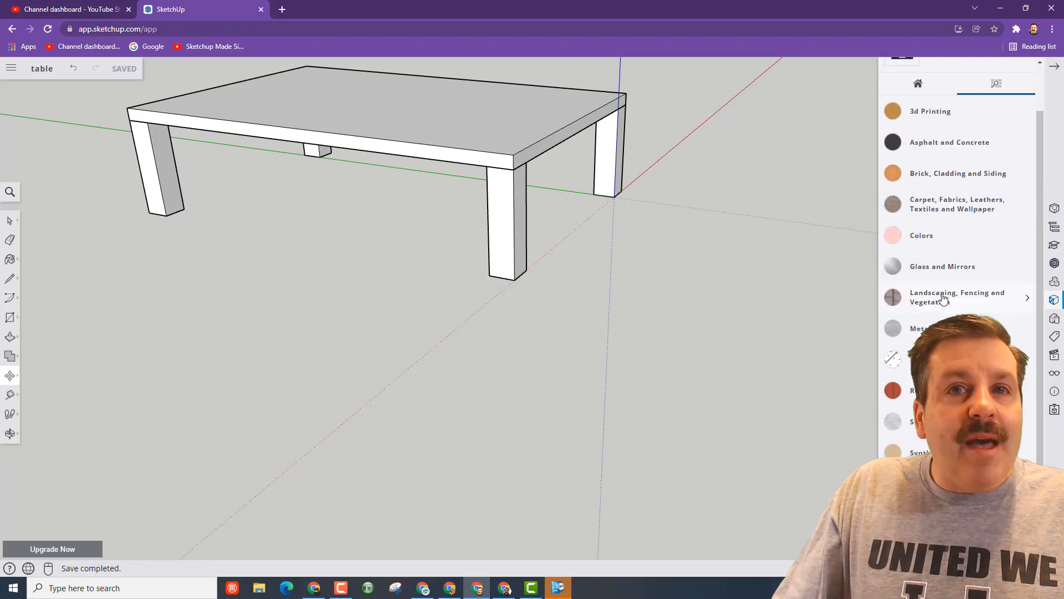
left_click(942, 266)
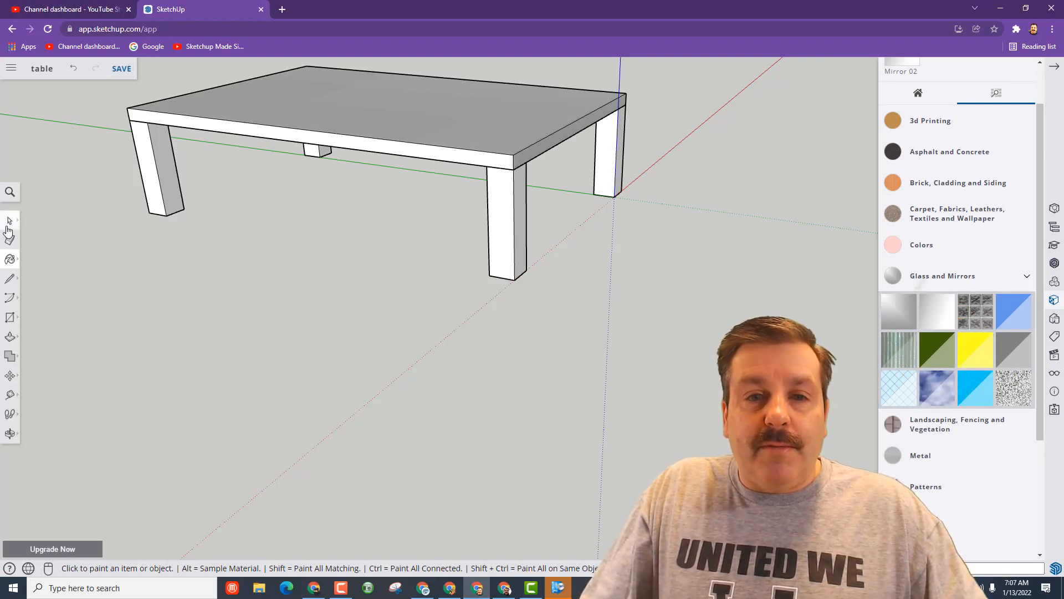
Step: Paint the tabletop with a blue glass swatch and the legs with Metal Rusted, then save
left_click(10, 221)
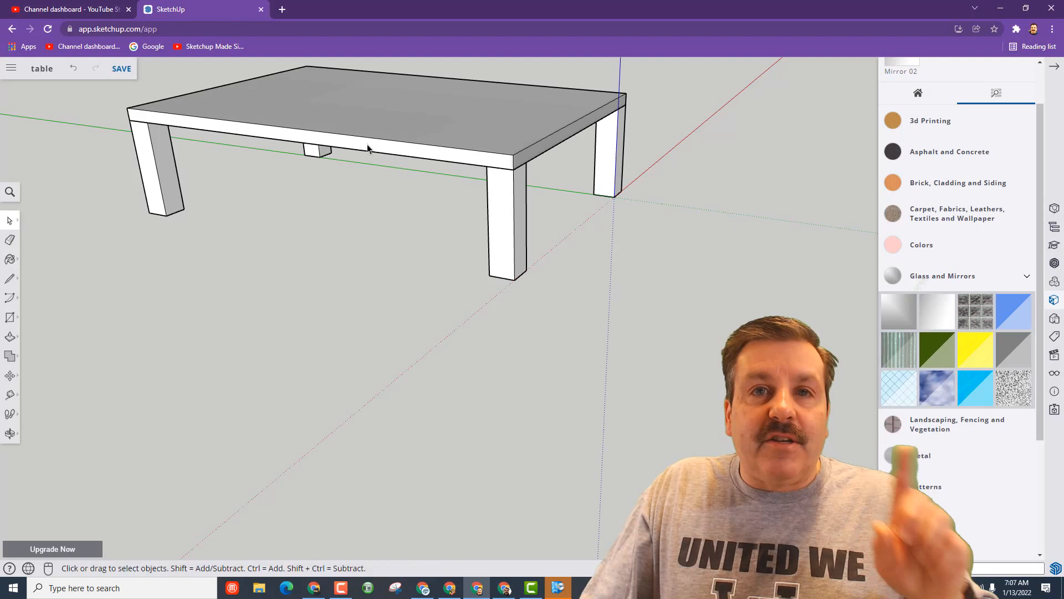
left_click(370, 149)
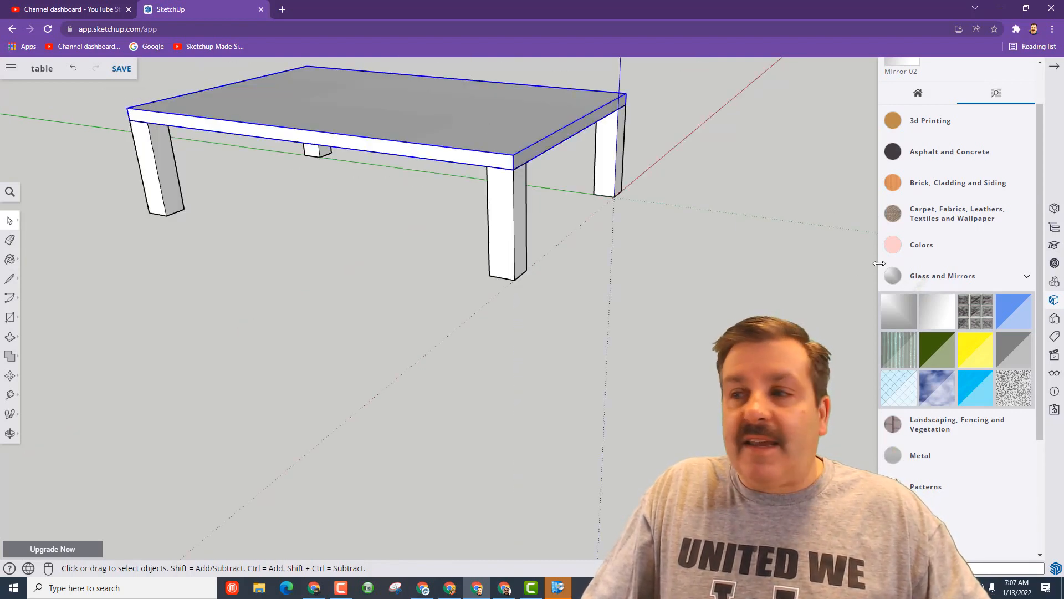
left_click(1014, 310)
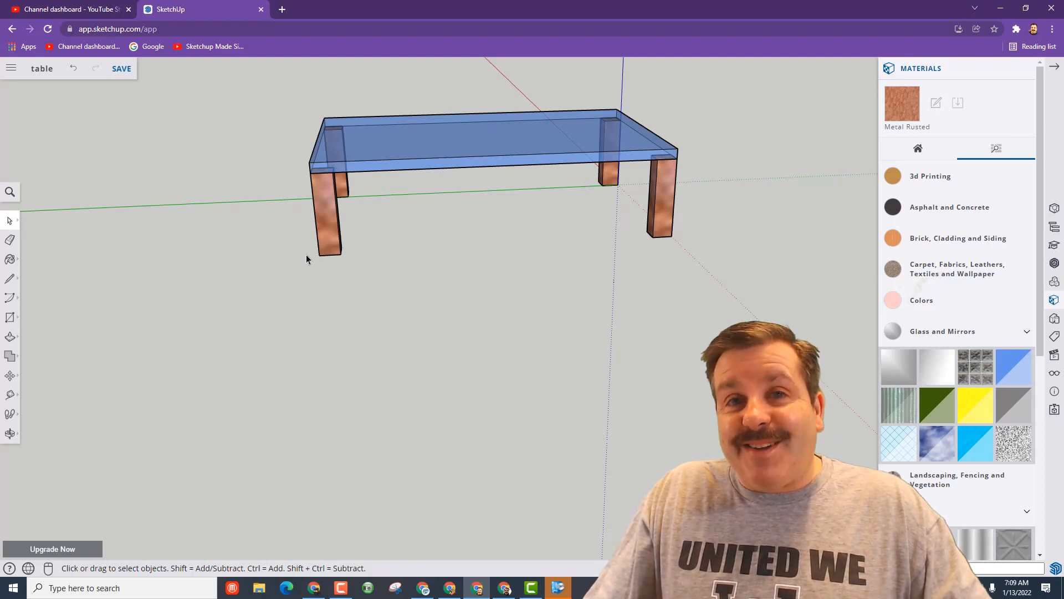
left_click(120, 68)
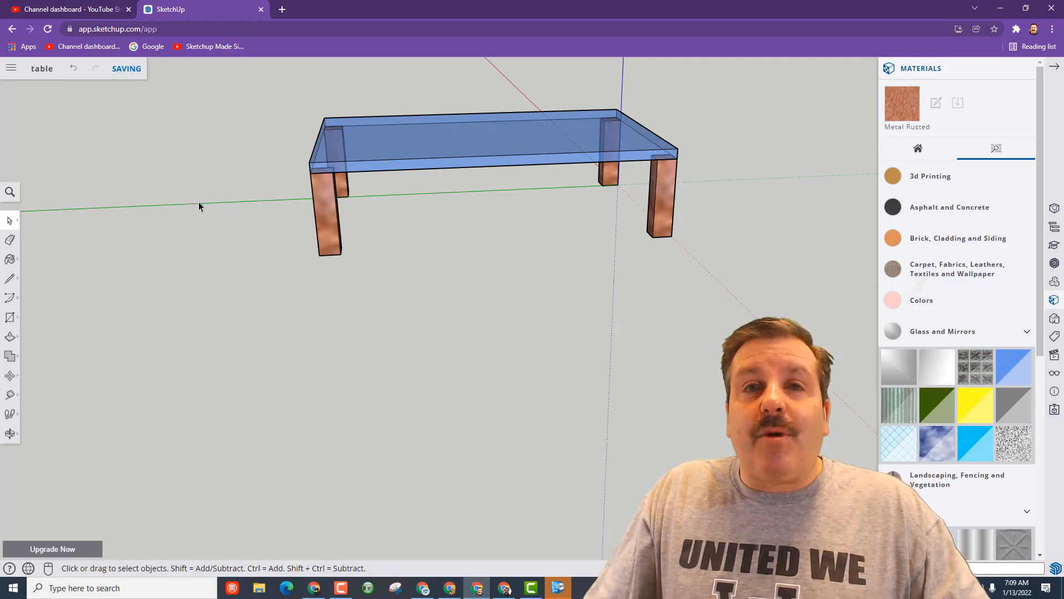